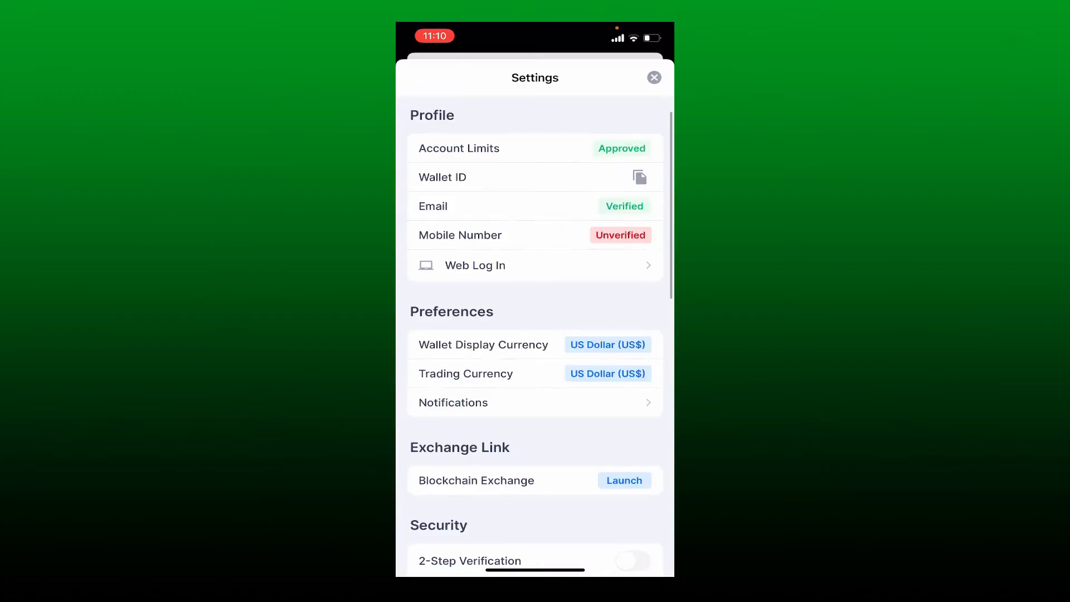
scroll(down, 3)
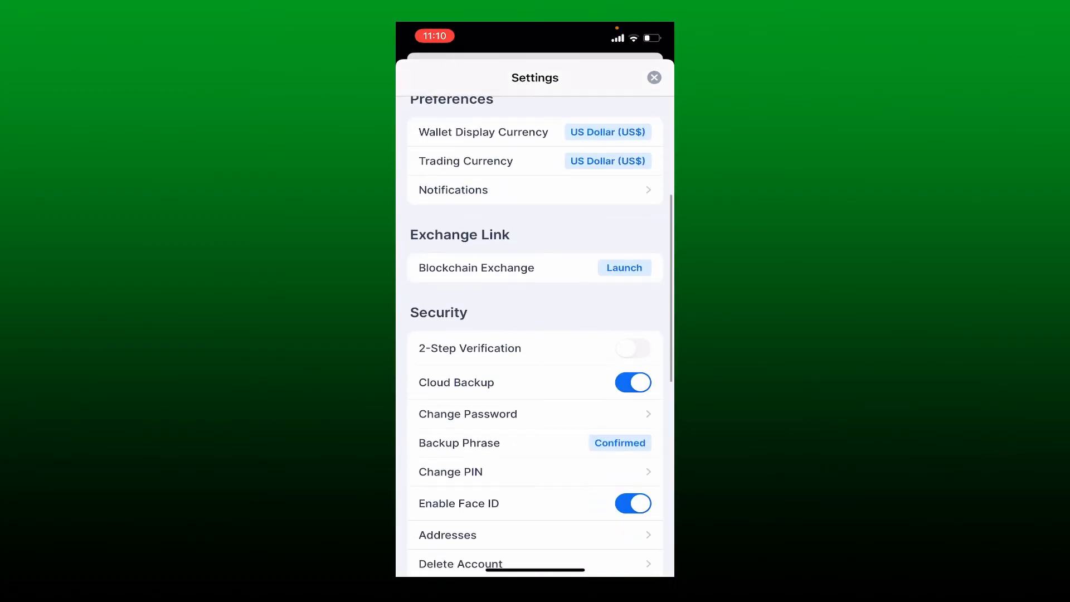